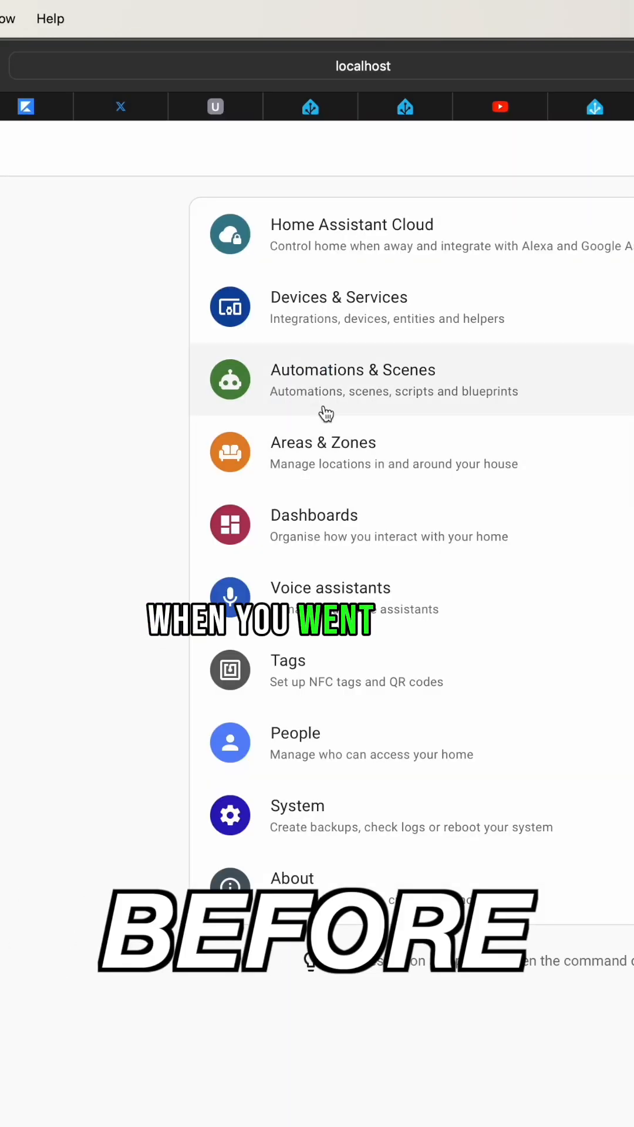
- Reach the create-automation choices offering a blank automation or the bundled blueprints
left_click(352, 370)
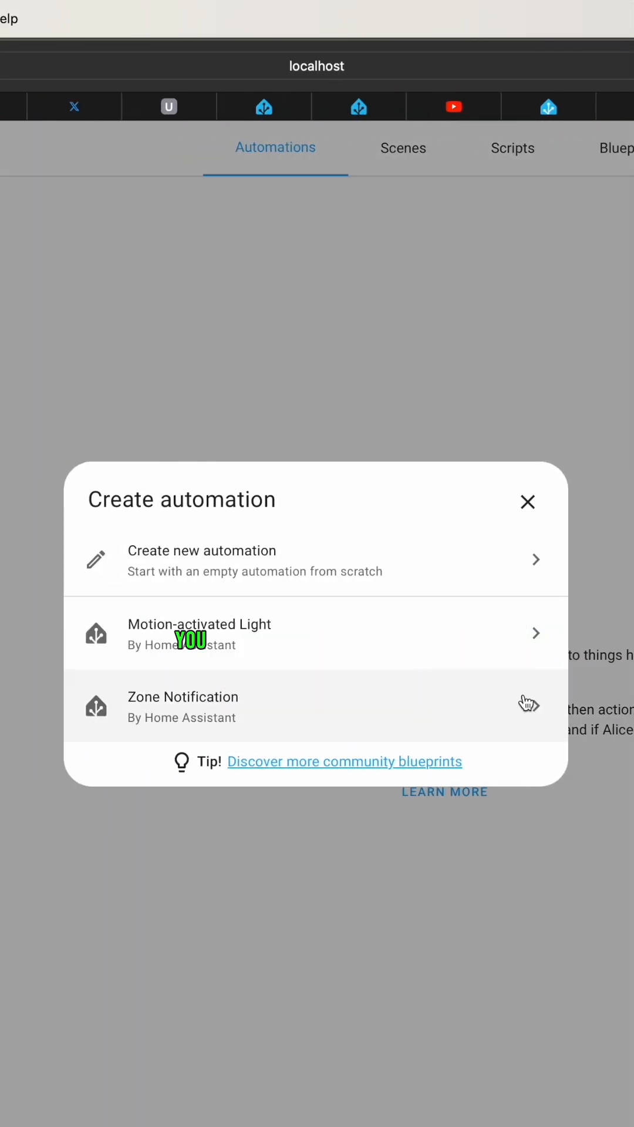
- Start a blank automation showing empty When, And if and Then do sections
left_click(202, 561)
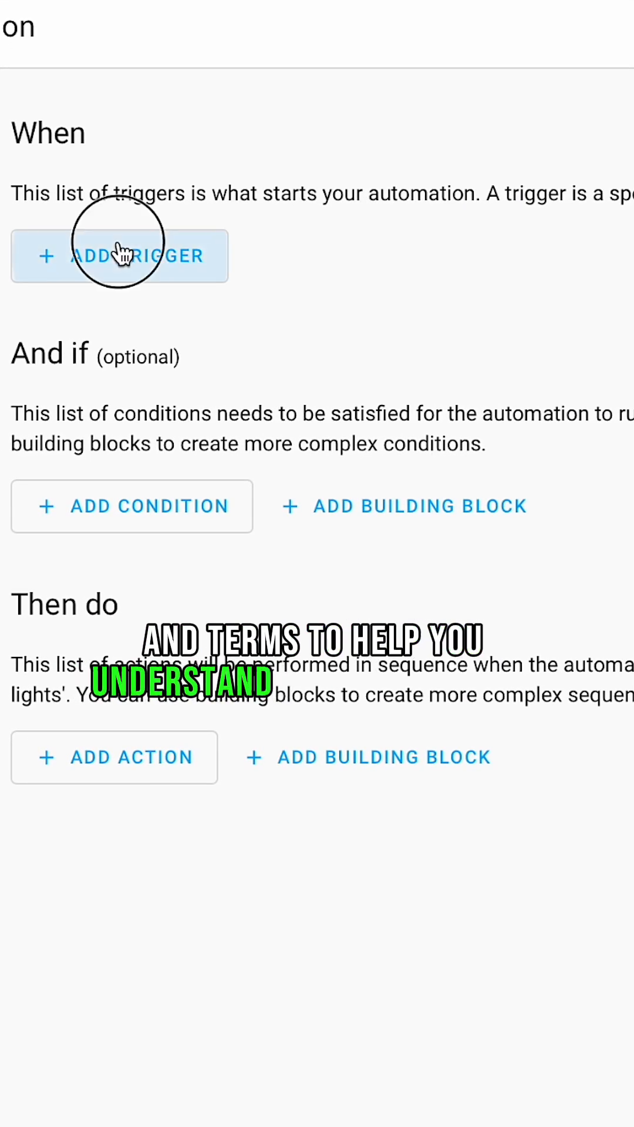
left_click(120, 255)
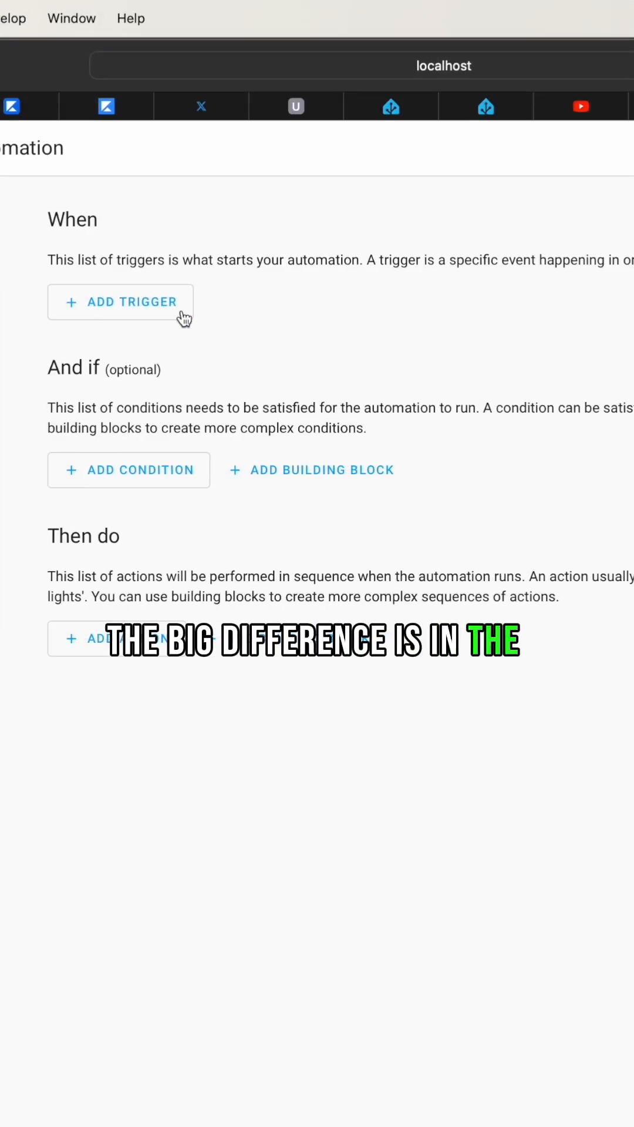
left_click(121, 301)
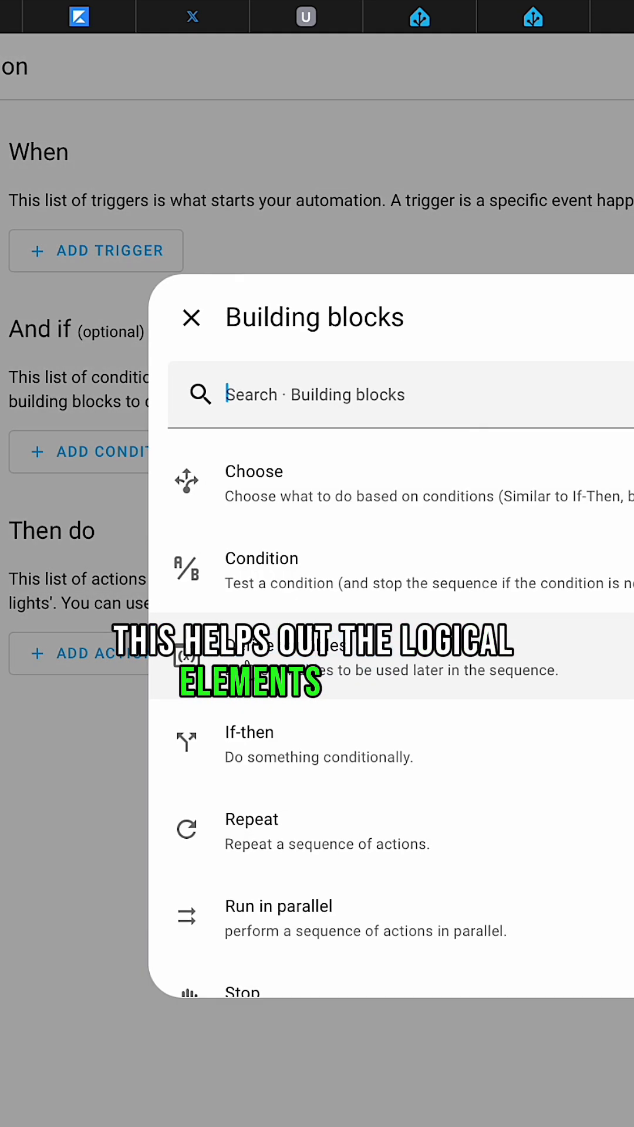
scroll("down", 3)
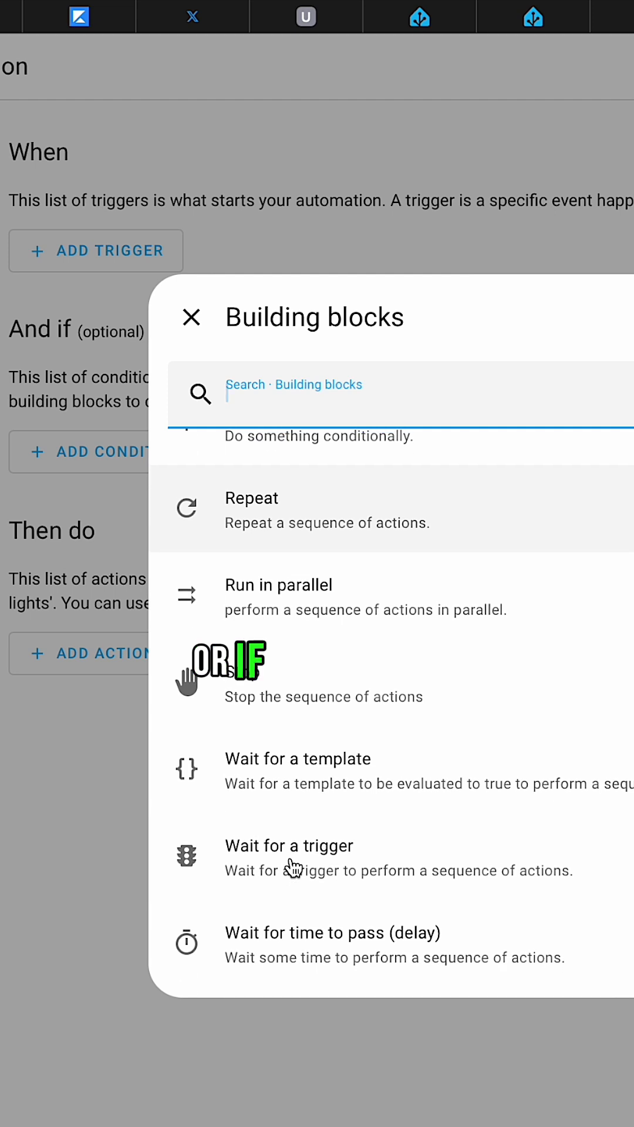